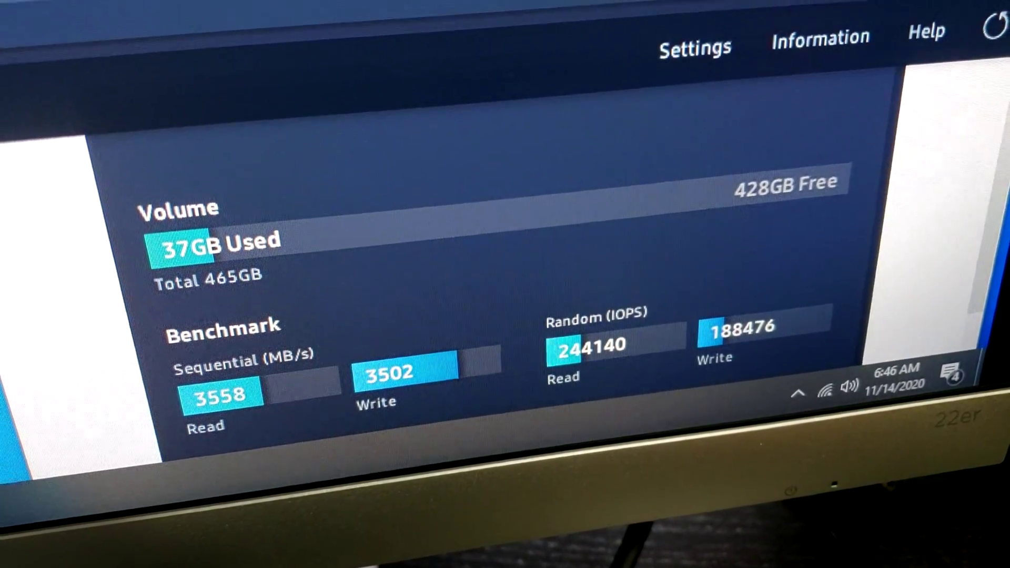
Show the 980 PRO 500GB drive's detailed information with its PCIe Gen 3 x4 interface
{"action": "left_click", "coordinate": [818, 39]}
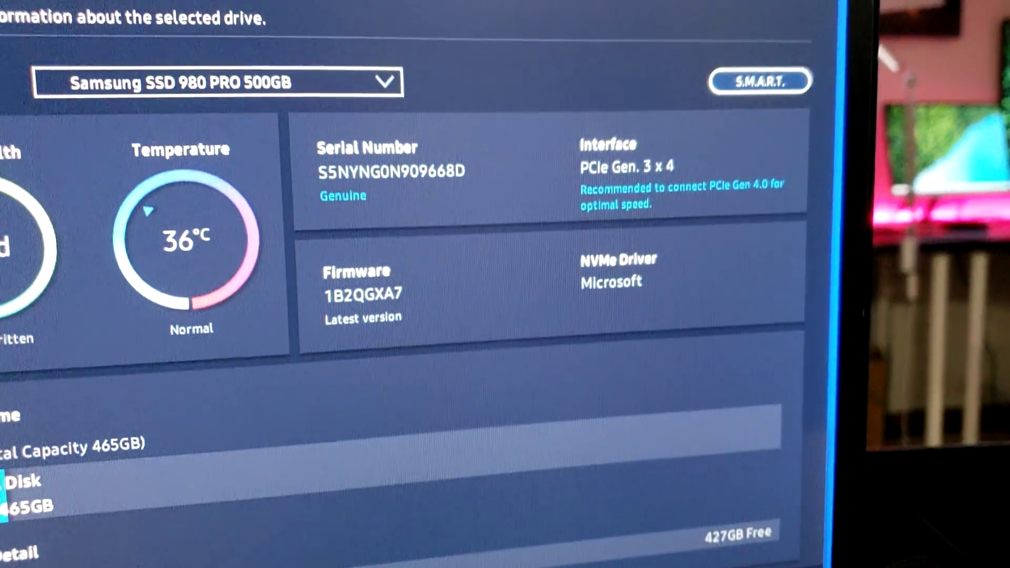